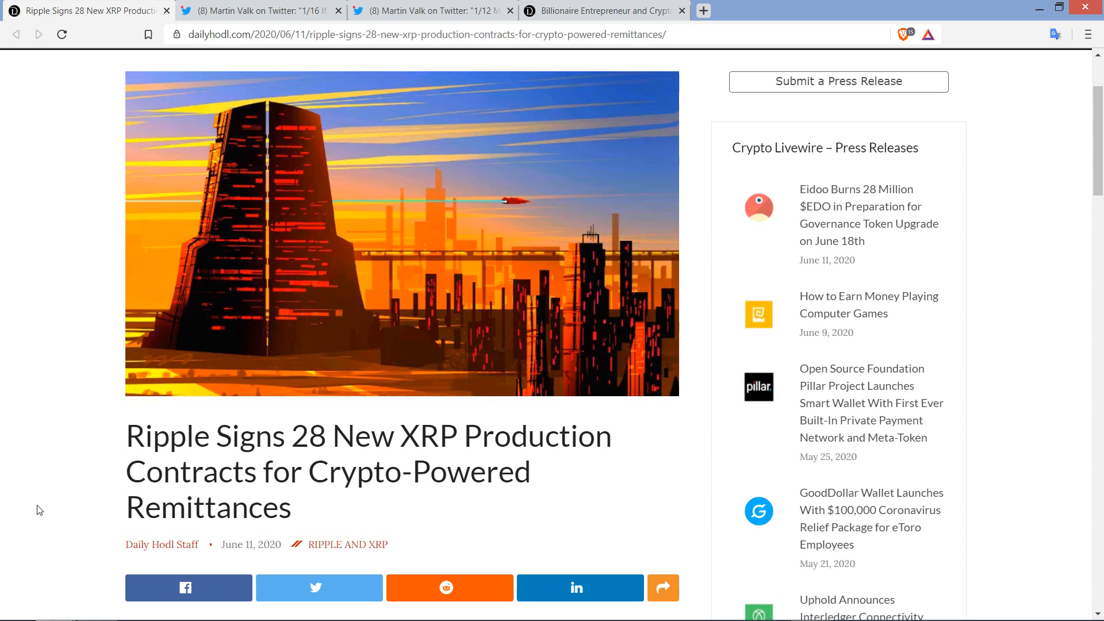
# Read down through the XRP news article to its end.
pyautogui.scroll(-3)
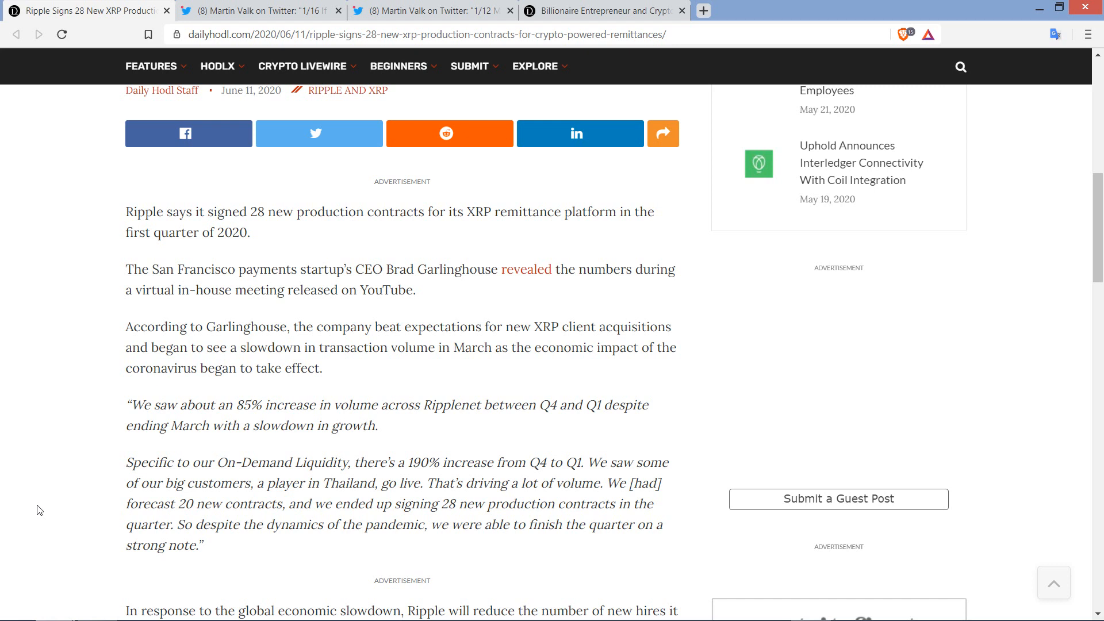
pyautogui.scroll(-3)
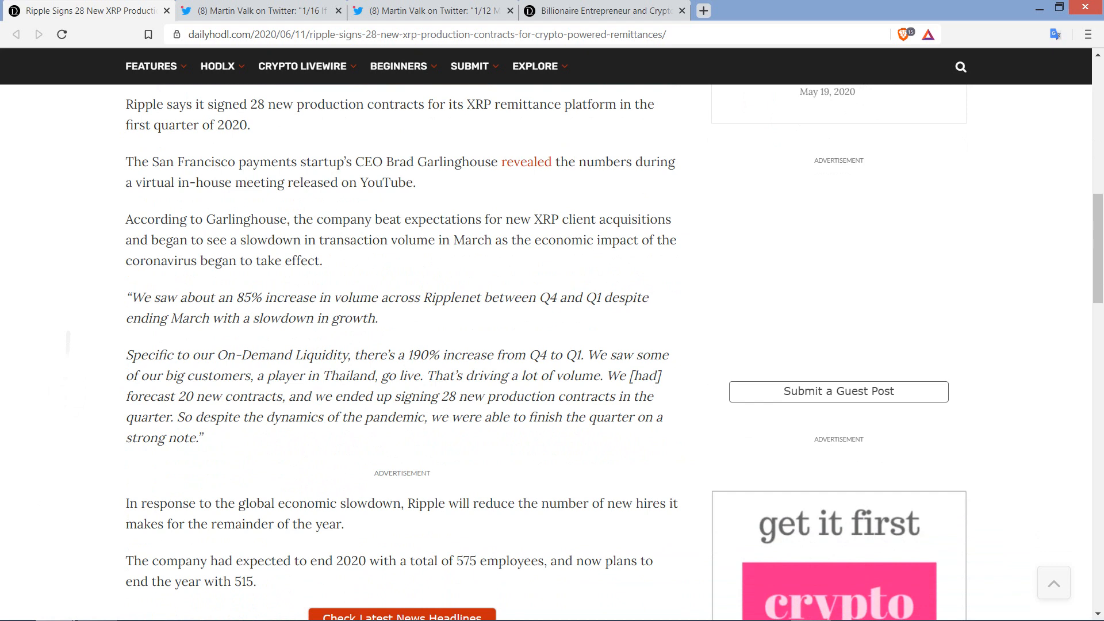
pyautogui.scroll(-3)
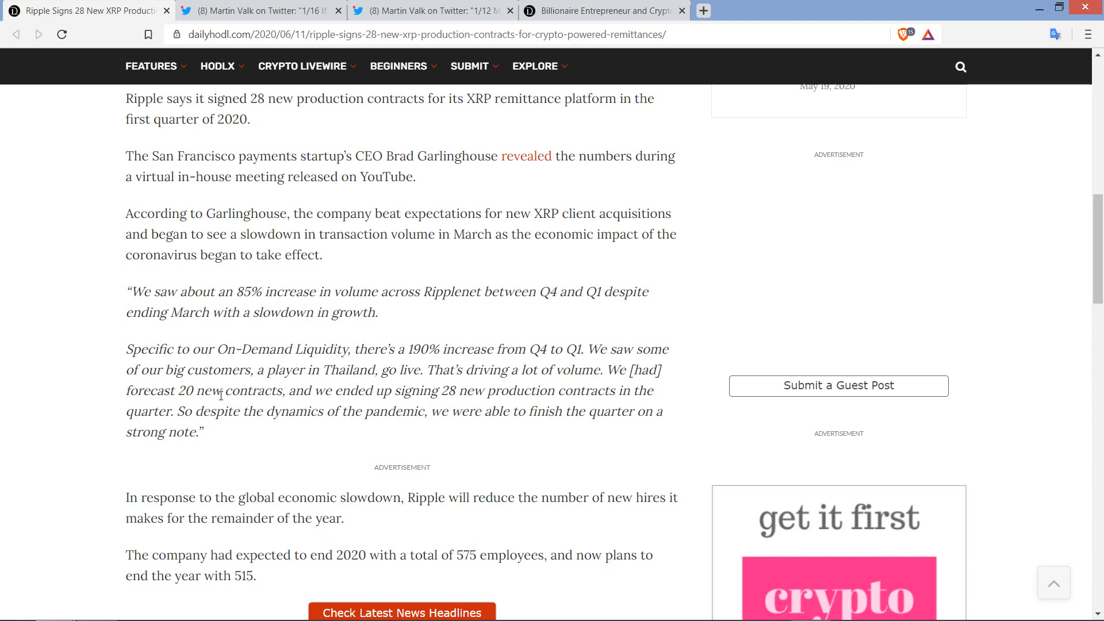
pyautogui.scroll(-3)
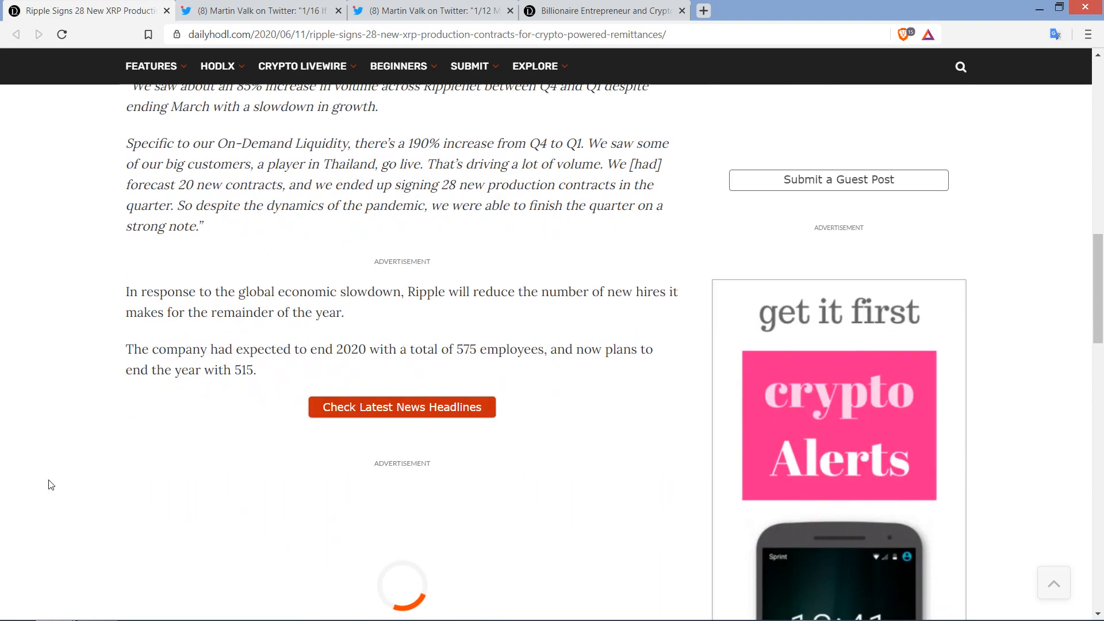
pyautogui.scroll(-3)
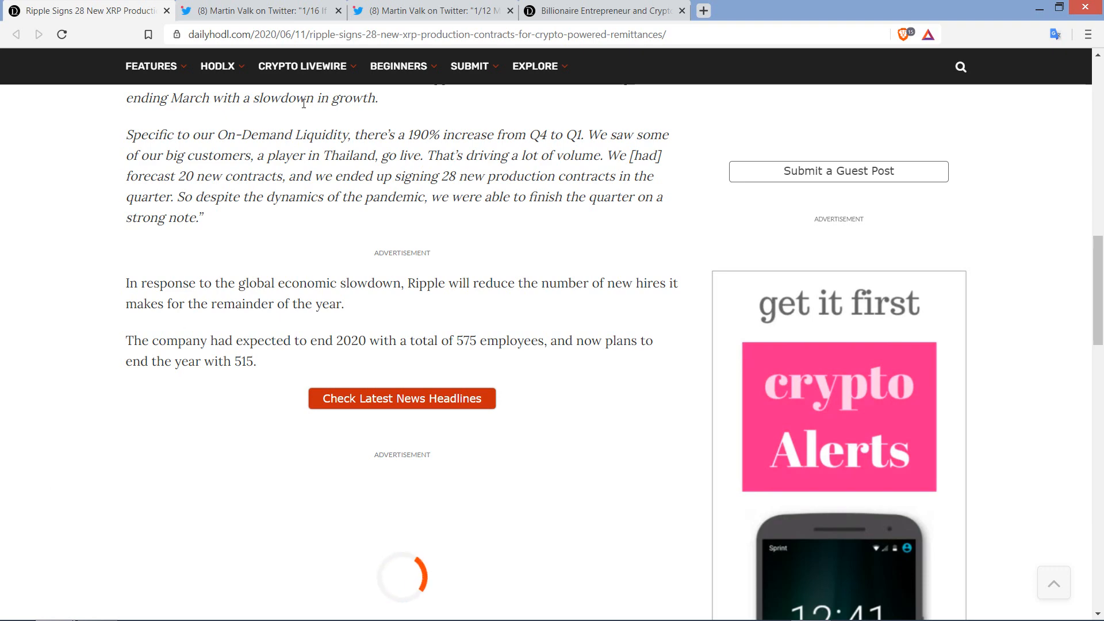
# Switch to the Twitter tab with Martin Valk's 16-part XRP thread and scroll into it.
pyautogui.click(261, 10)
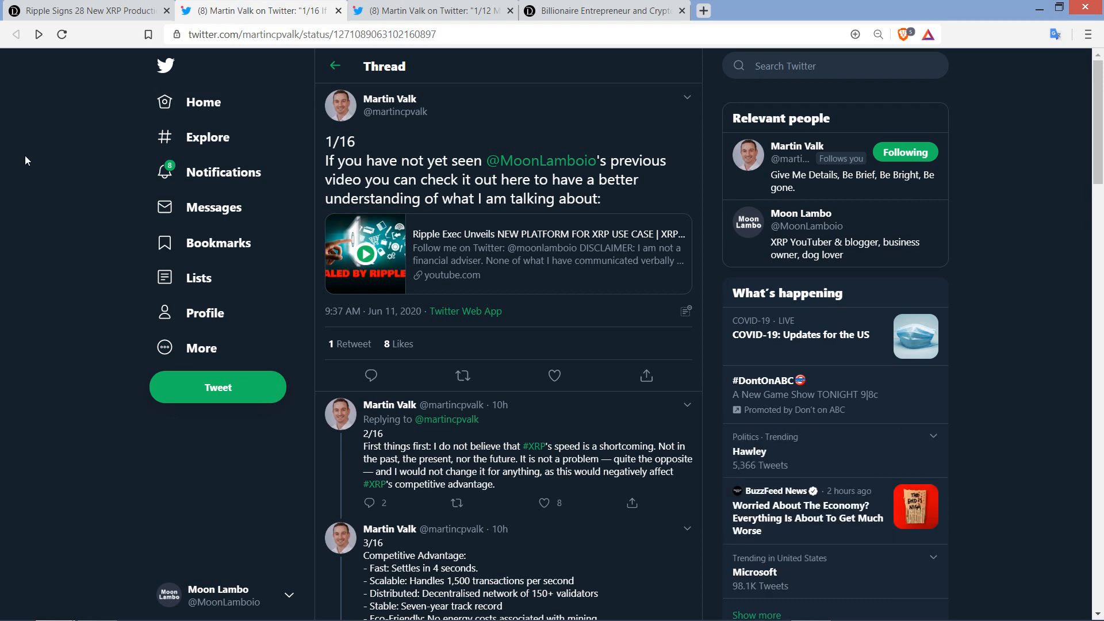
pyautogui.moveTo(36, 184)
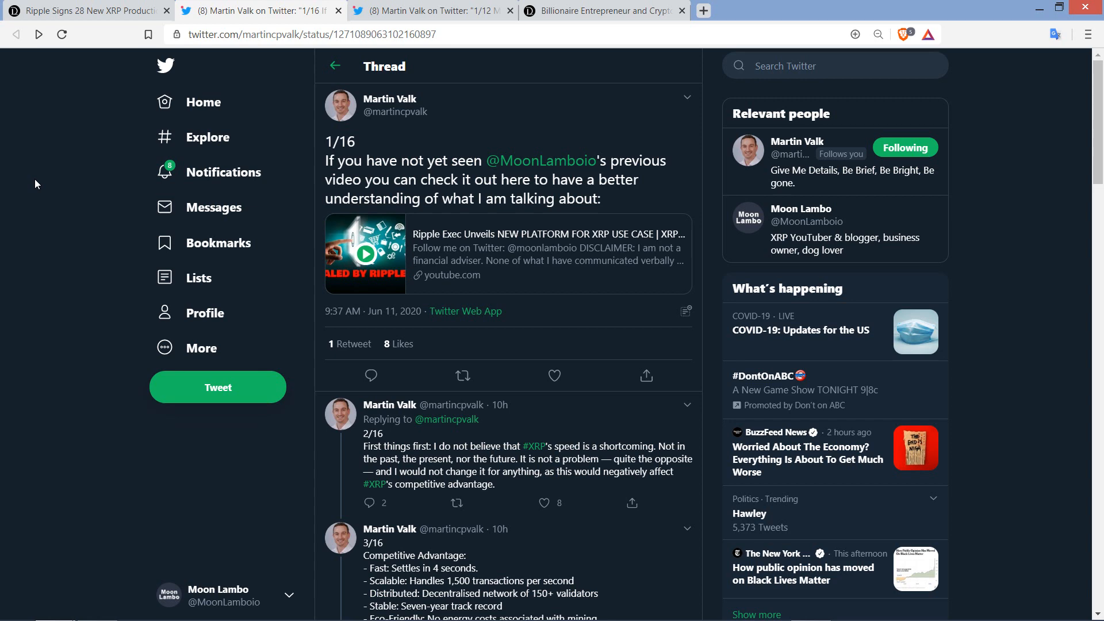
pyautogui.scroll(-3)
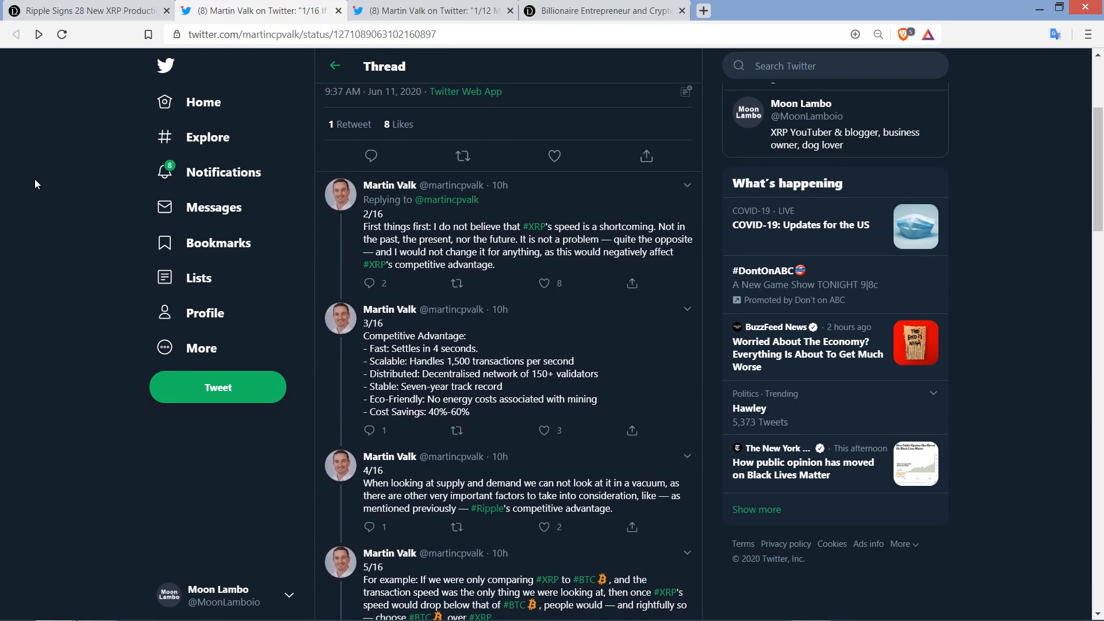
pyautogui.scroll(-3)
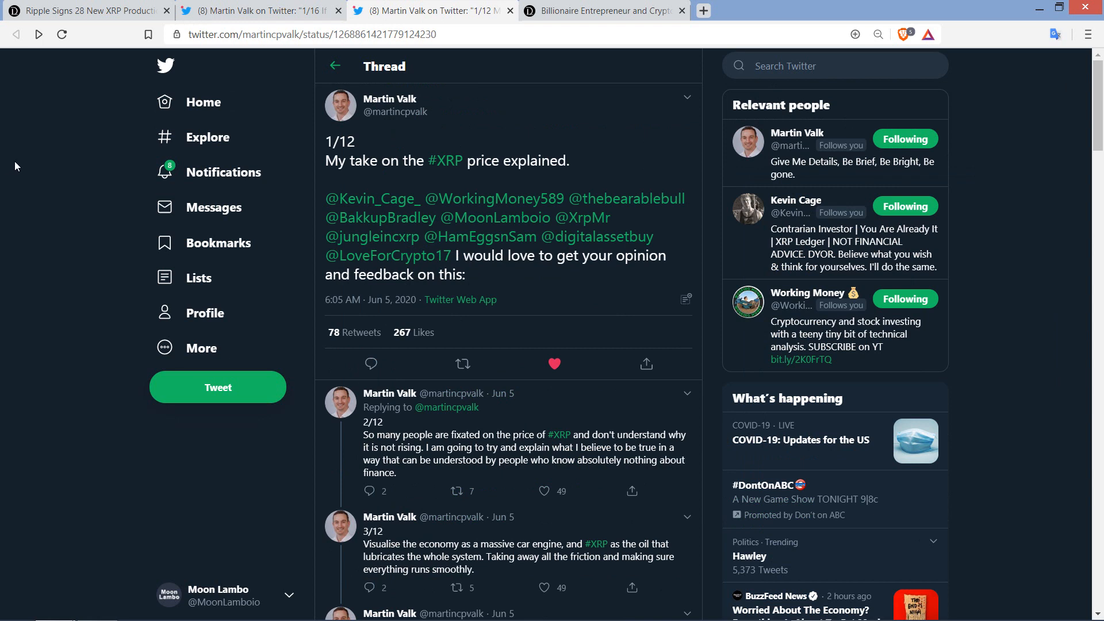
pyautogui.moveTo(42, 174)
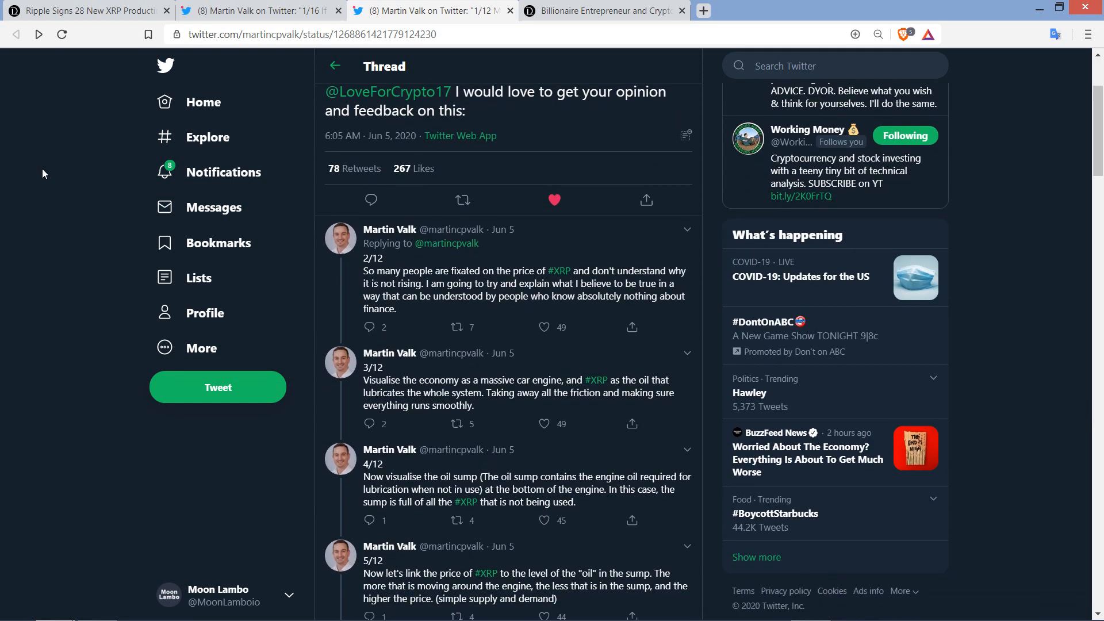
pyautogui.scroll(-3)
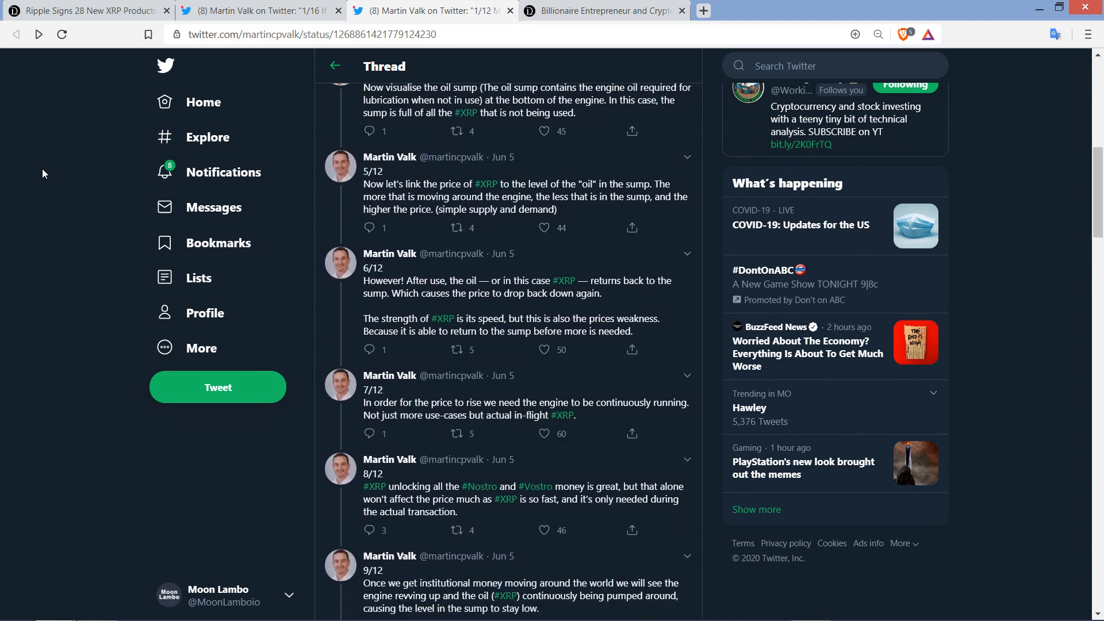
pyautogui.moveTo(504, 263)
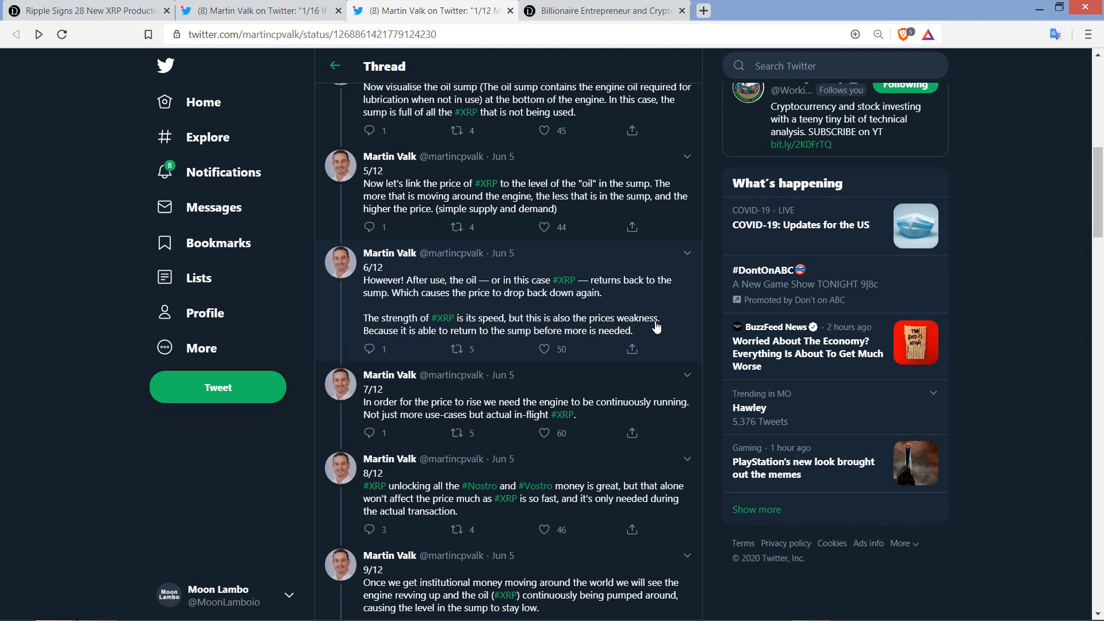
pyautogui.scroll(-3)
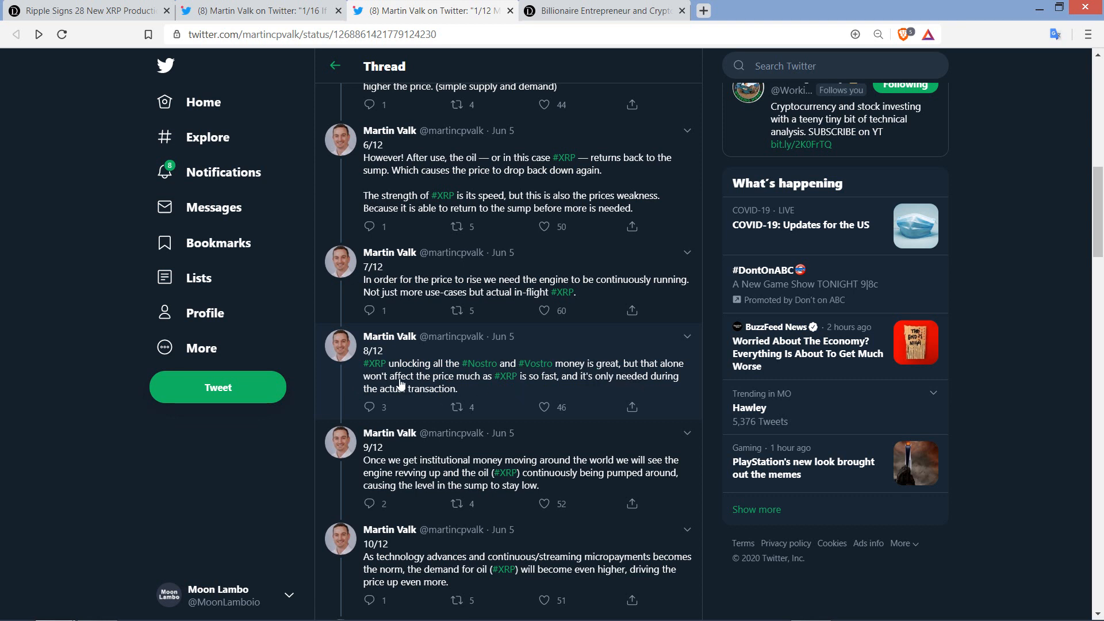
pyautogui.moveTo(431, 381)
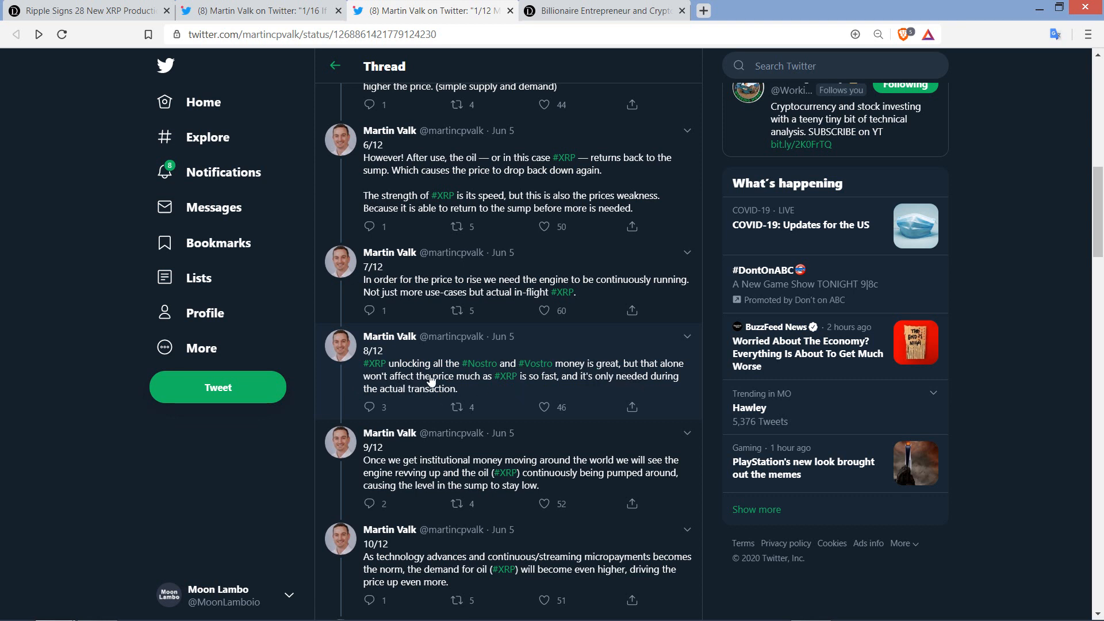
pyautogui.moveTo(42, 395)
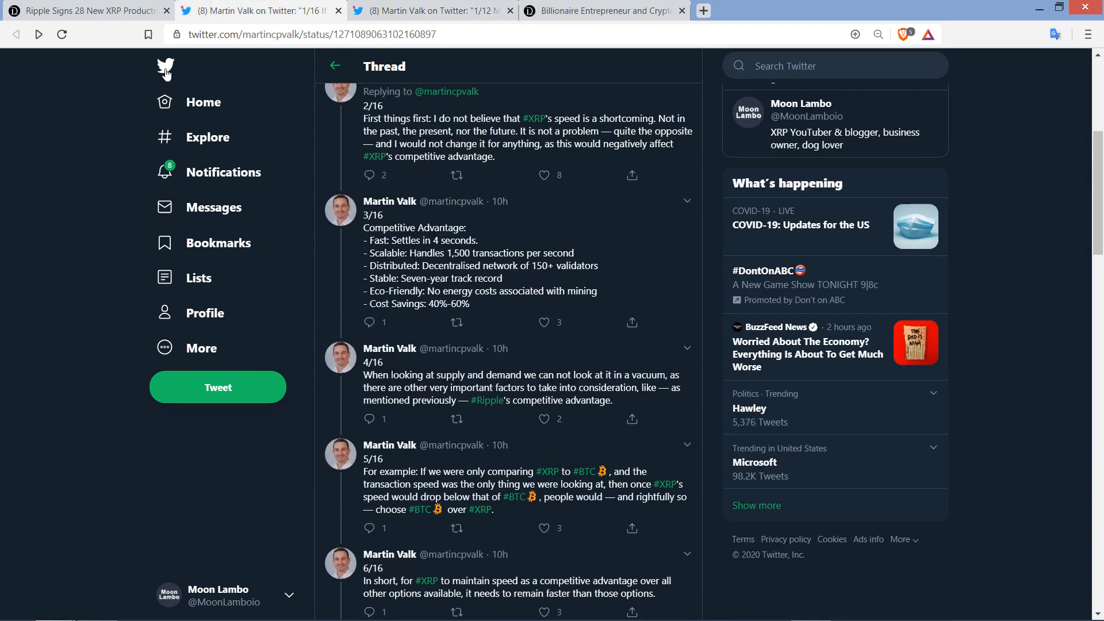
pyautogui.moveTo(75, 408)
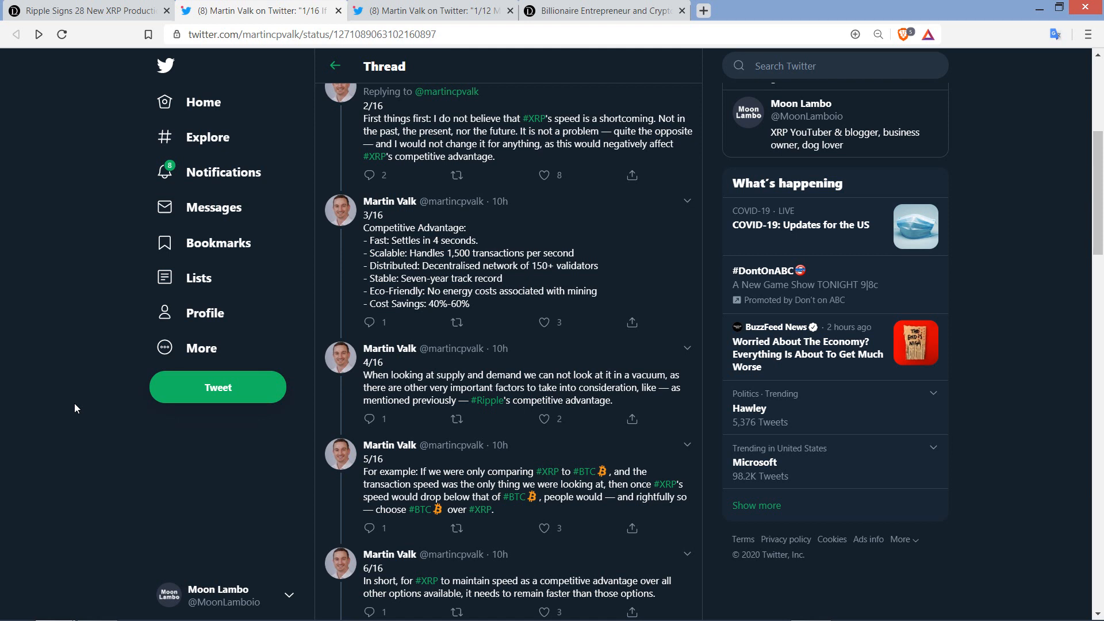
# Scroll the 16-part thread until tweet 7/16 on 4, 10 and 60 second speeds appears below 6/16.
pyautogui.scroll(-3)
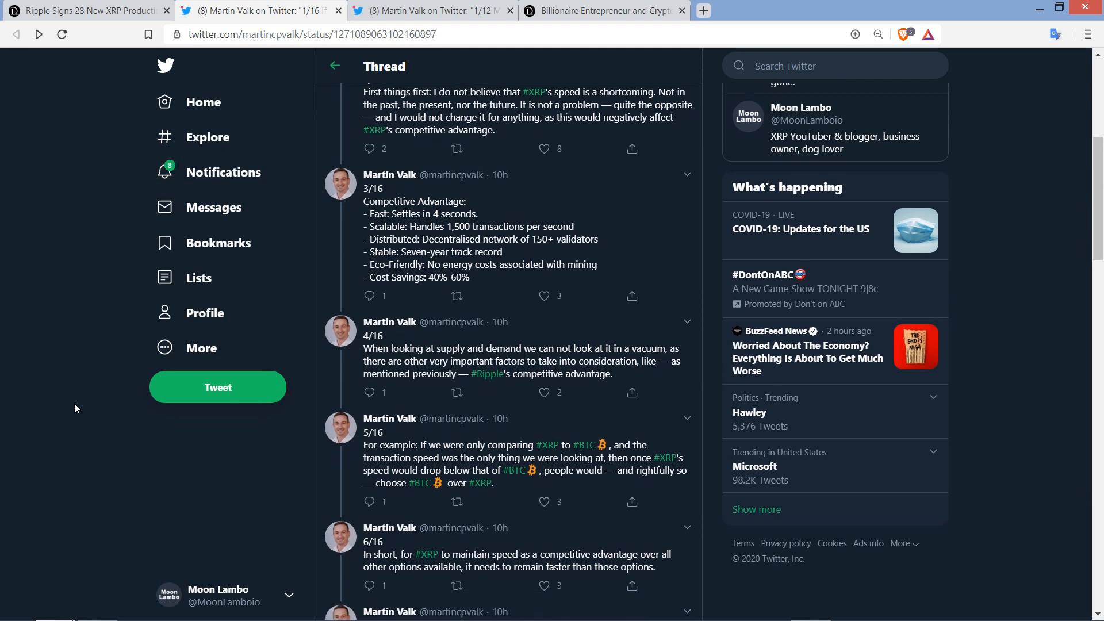
pyautogui.scroll(-3)
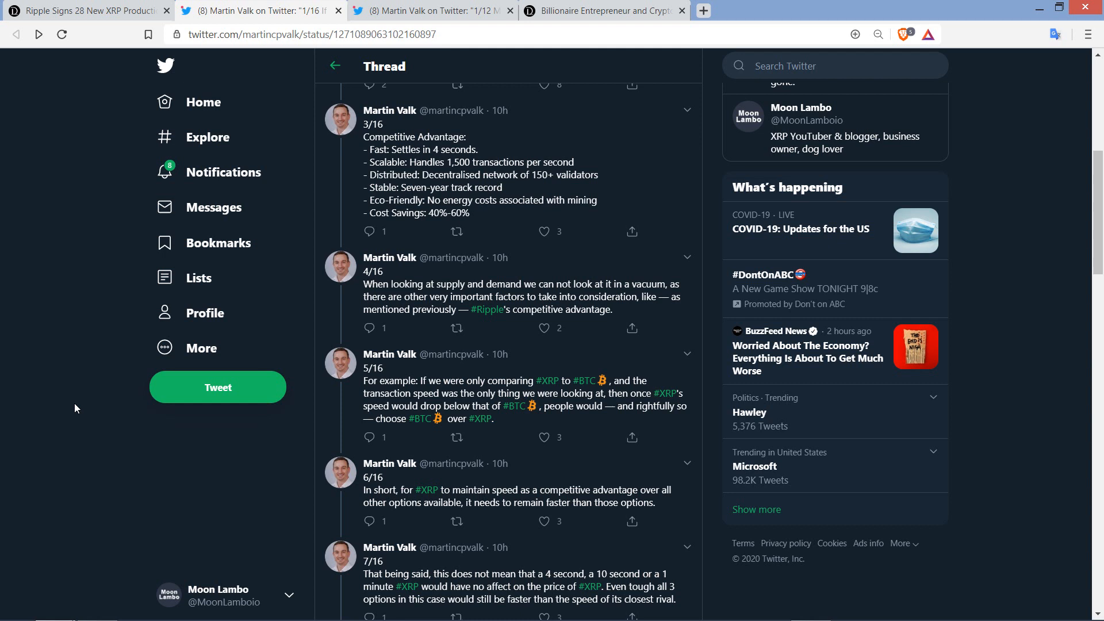
pyautogui.scroll(-3)
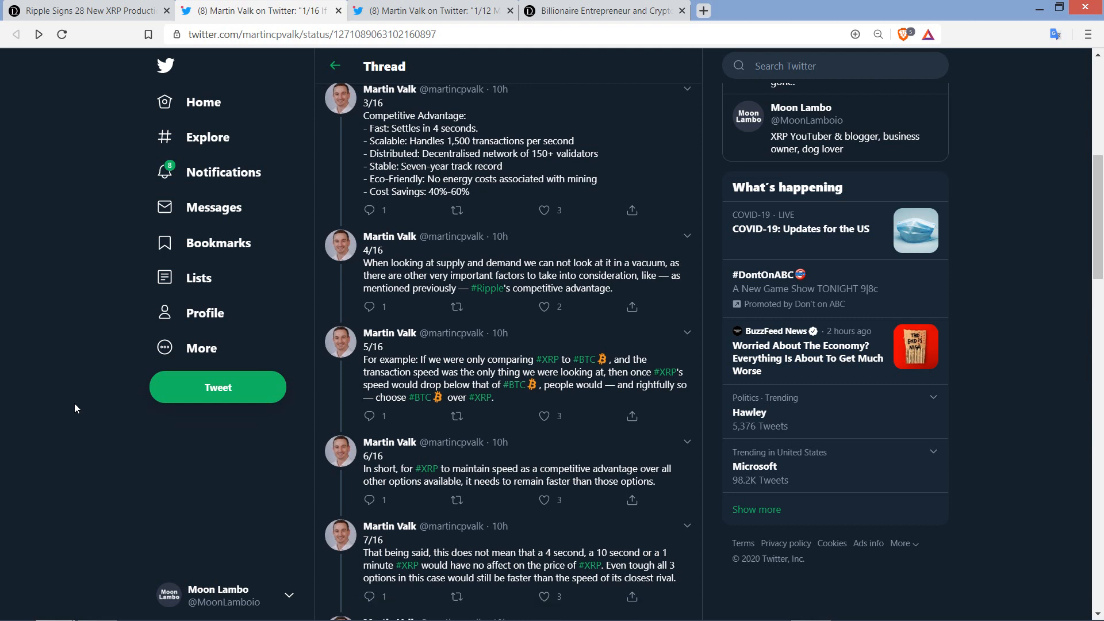
# Scroll past tweets 8/16 and 9/16 to tweet 10/16 with its consecutive-transactions table and the start of 11/16.
pyautogui.scroll(-3)
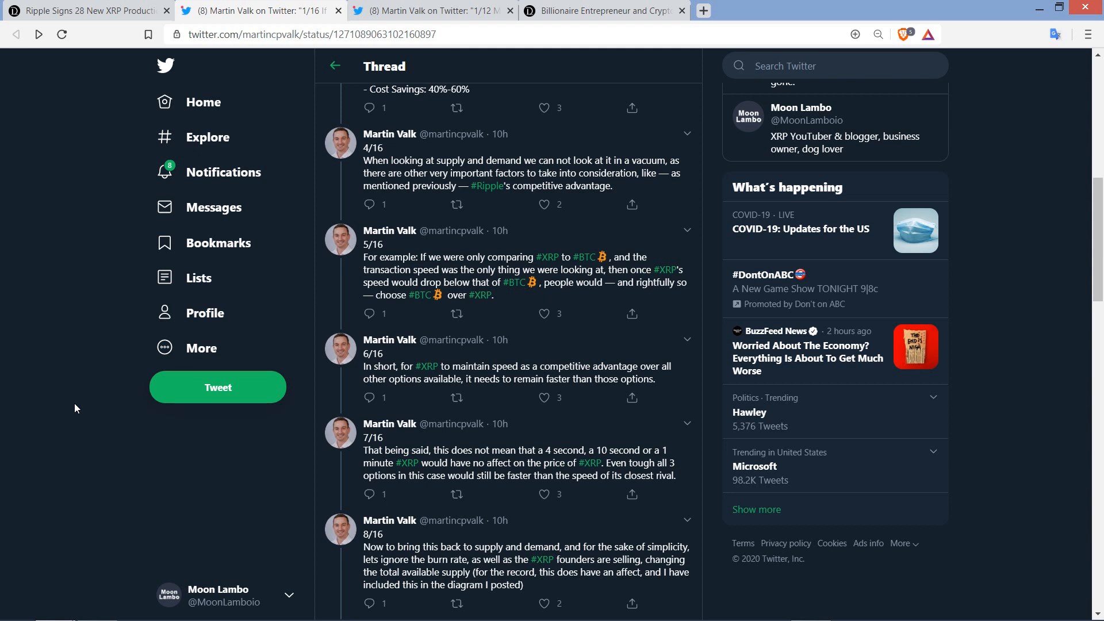
pyautogui.scroll(-3)
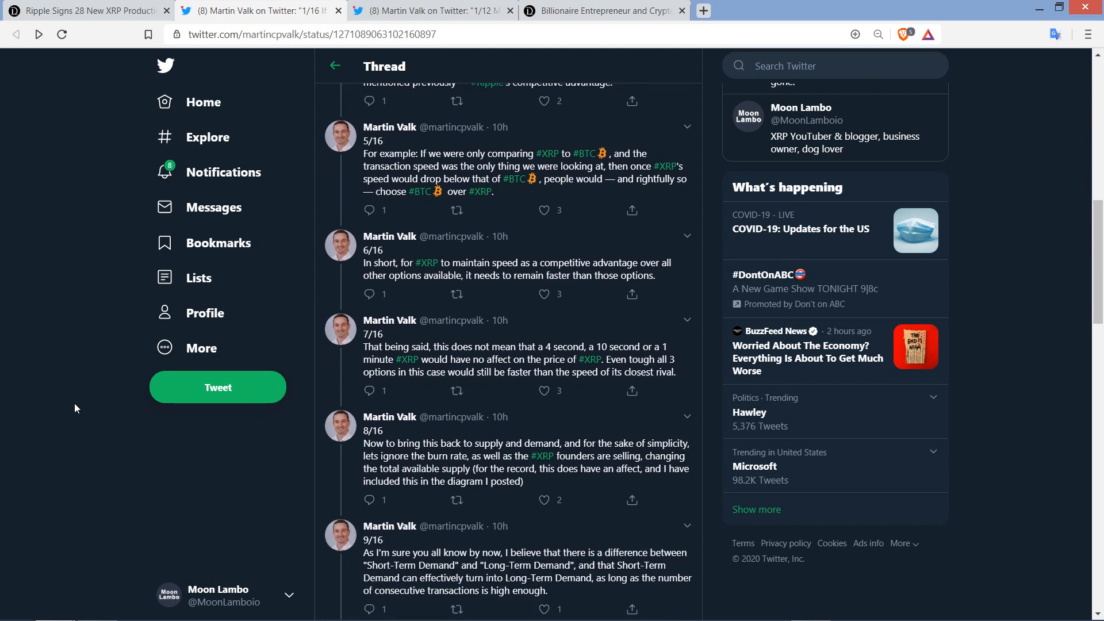
pyautogui.scroll(-3)
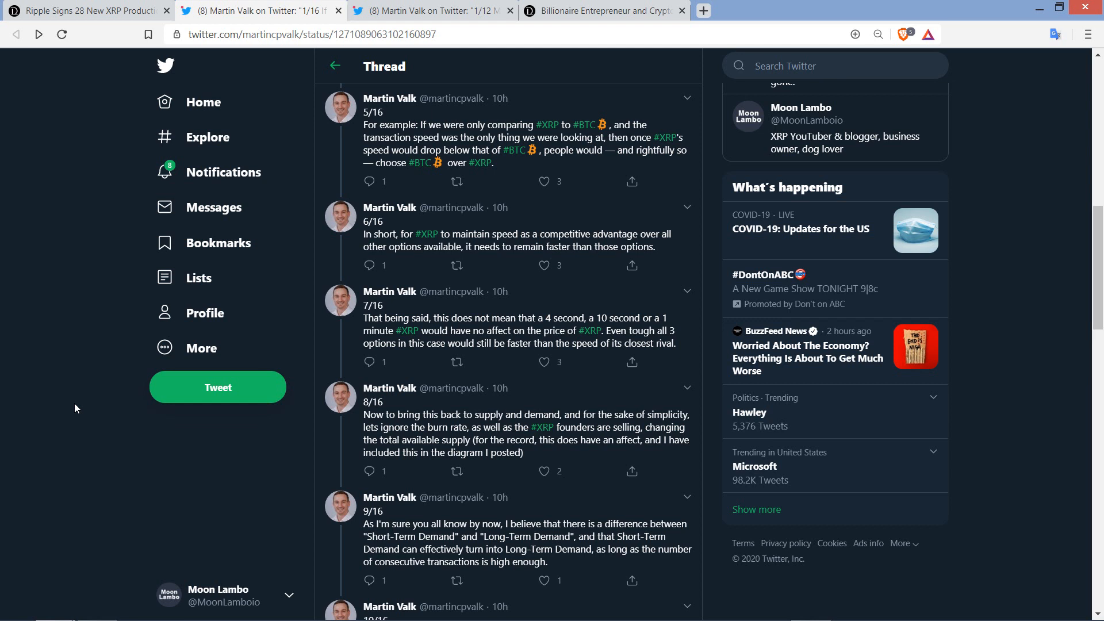
pyautogui.scroll(-3)
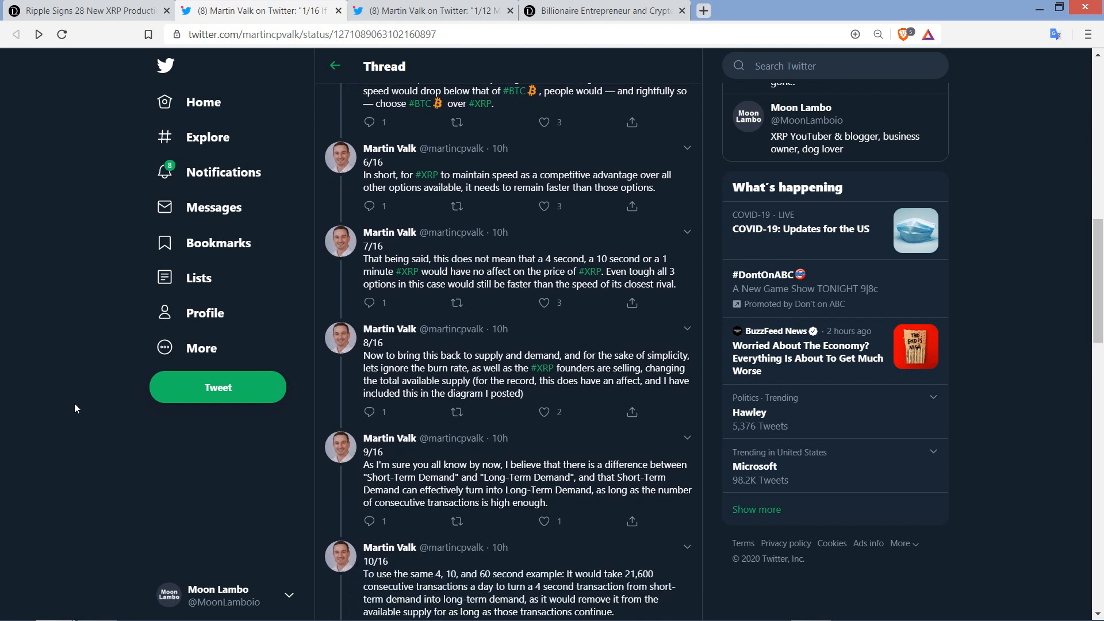
pyautogui.scroll(-3)
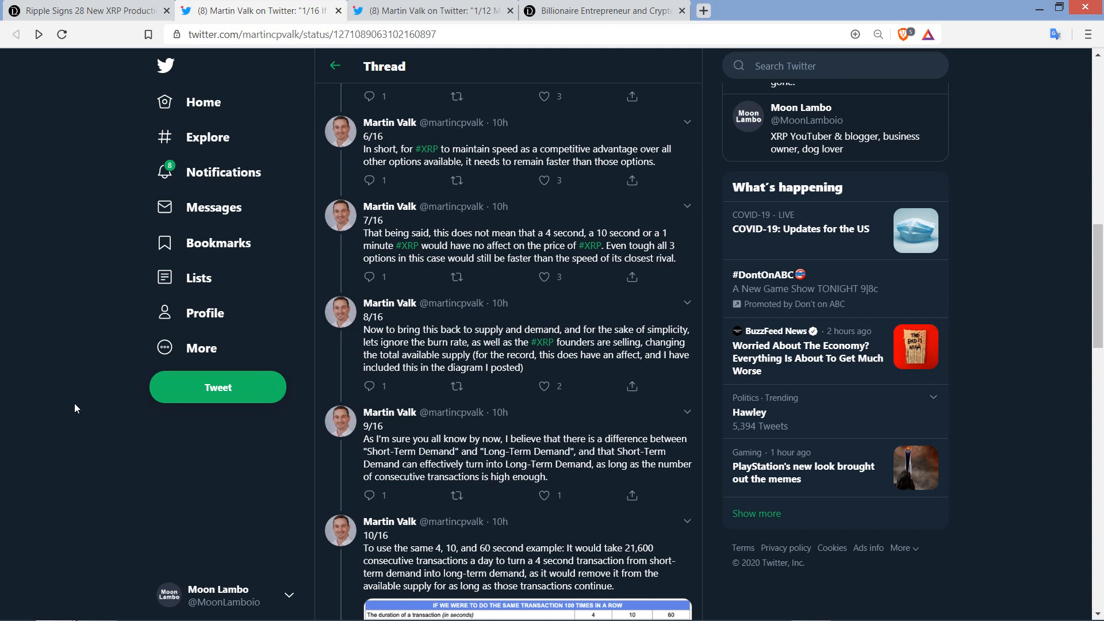
pyautogui.scroll(-3)
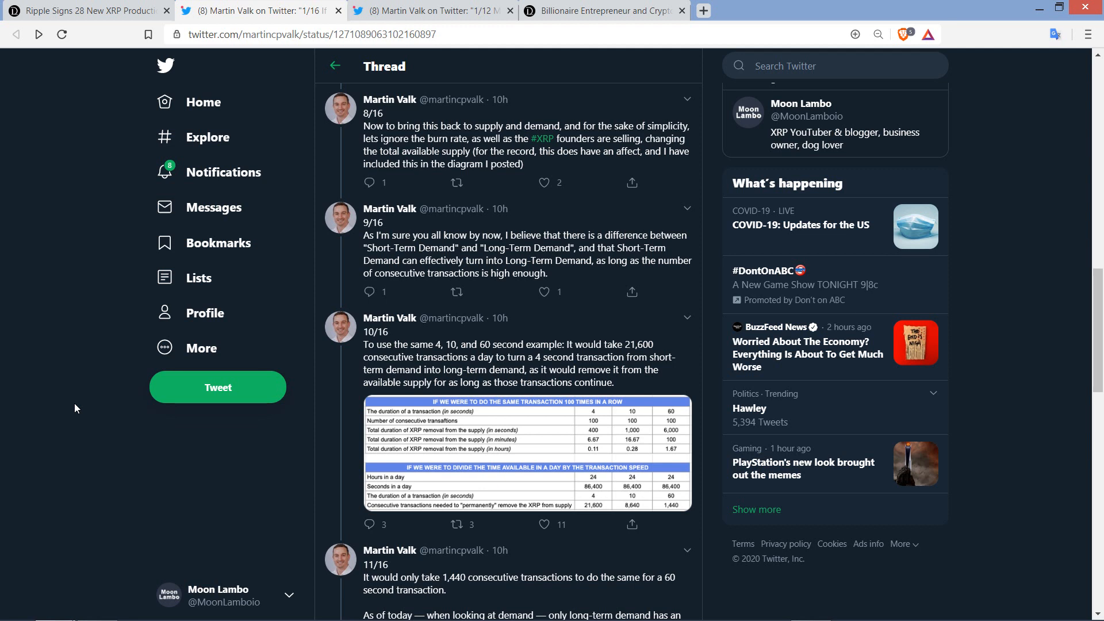
# Enlarge the 10/16 transactions table to full size, then close it and return to tweets 9/16–11/16.
pyautogui.scroll(-3)
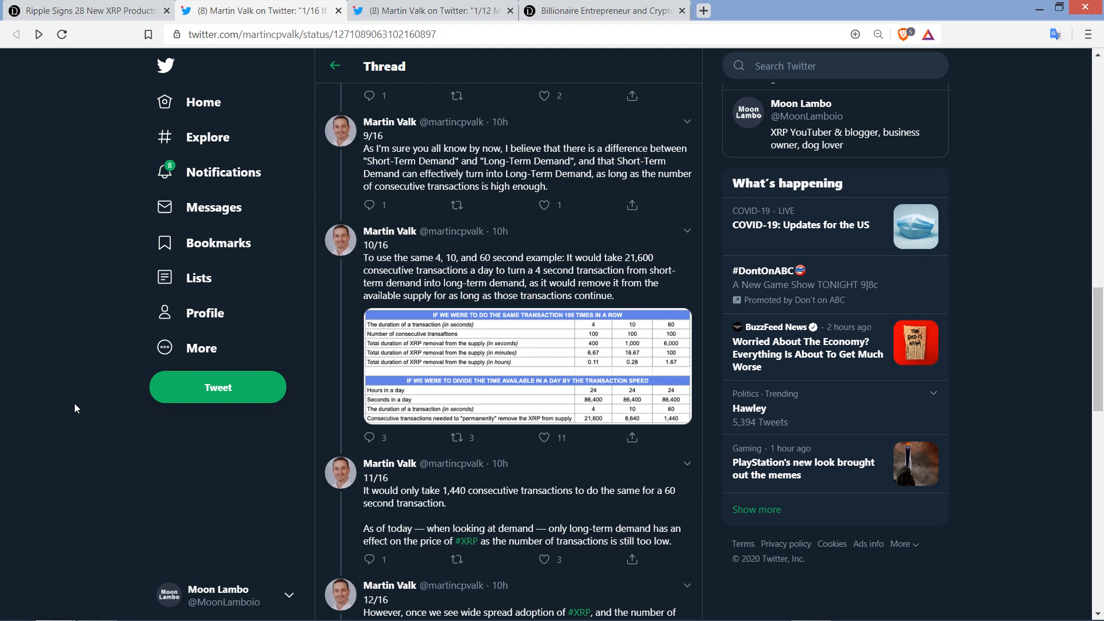
pyautogui.moveTo(305, 430)
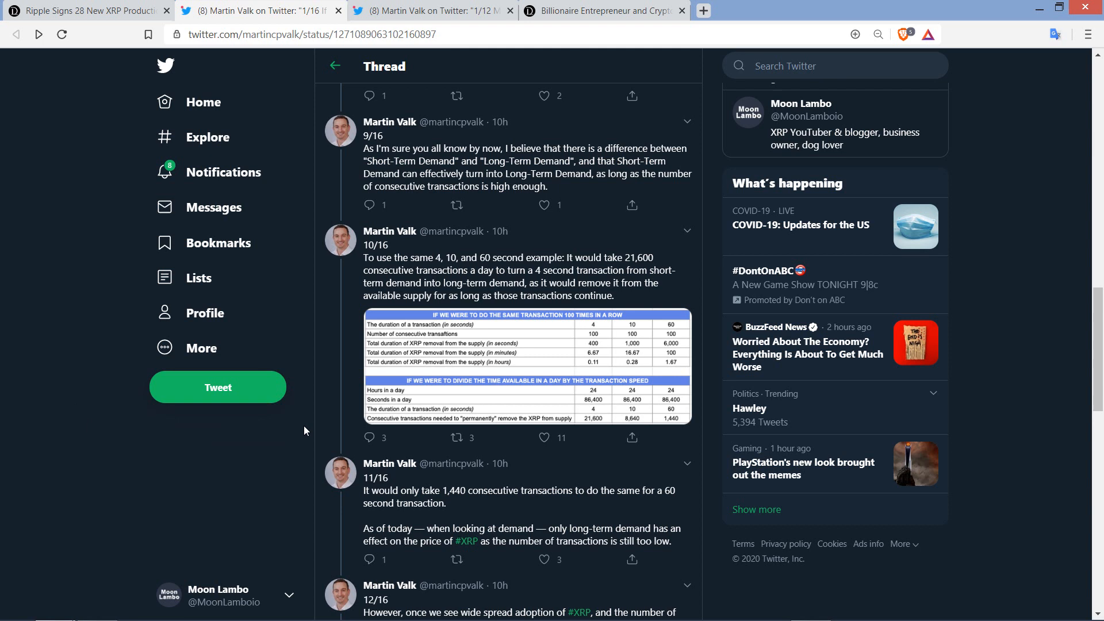
pyautogui.moveTo(528, 338)
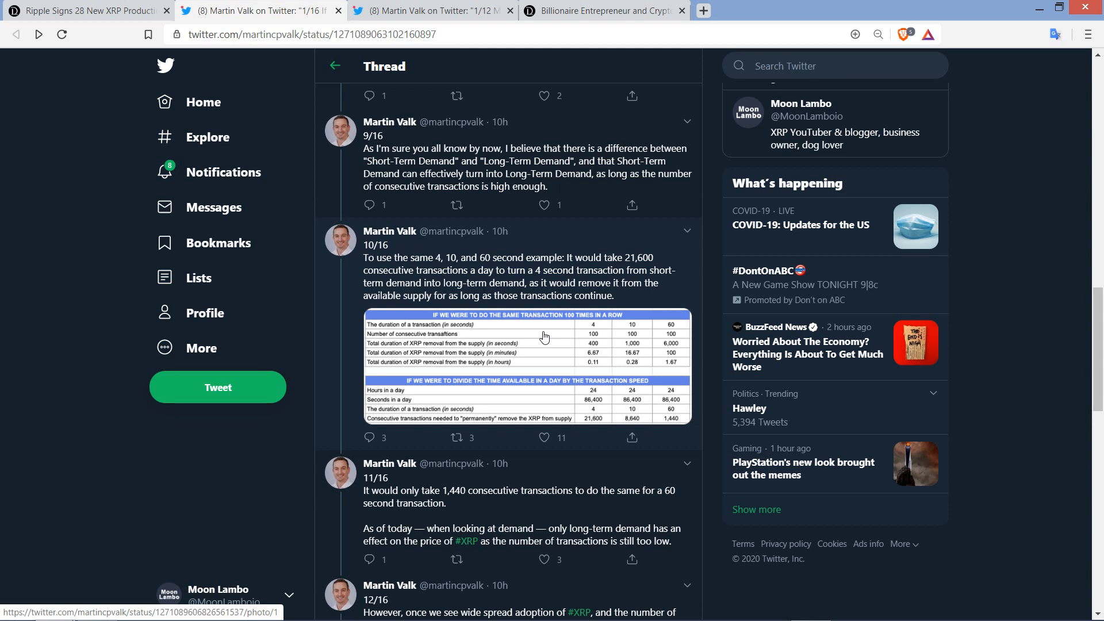
pyautogui.moveTo(59, 490)
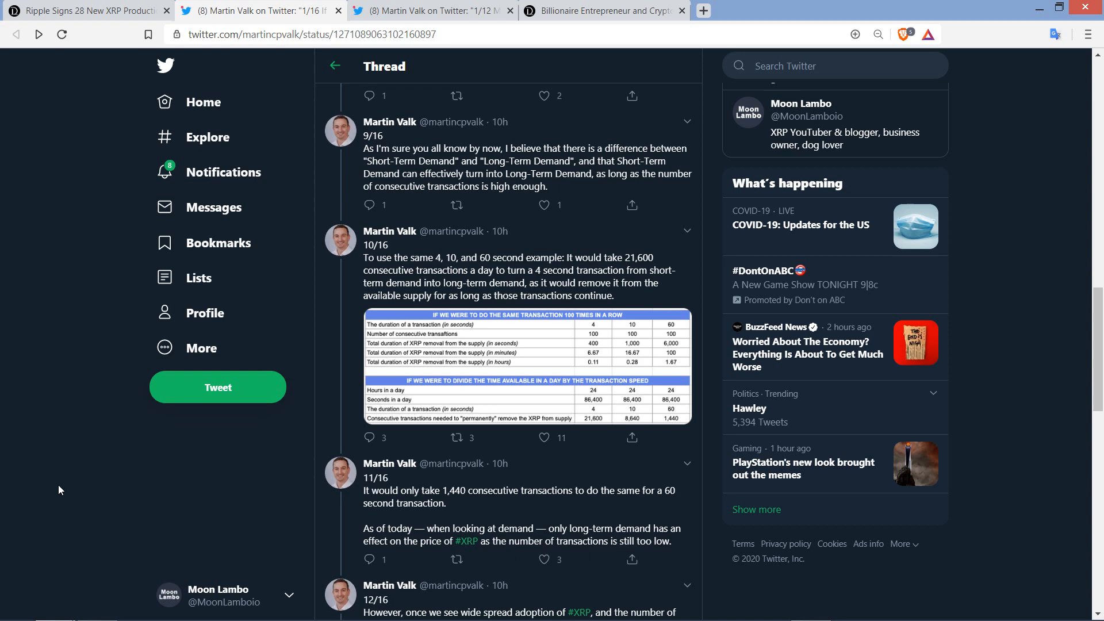
pyautogui.moveTo(259, 552)
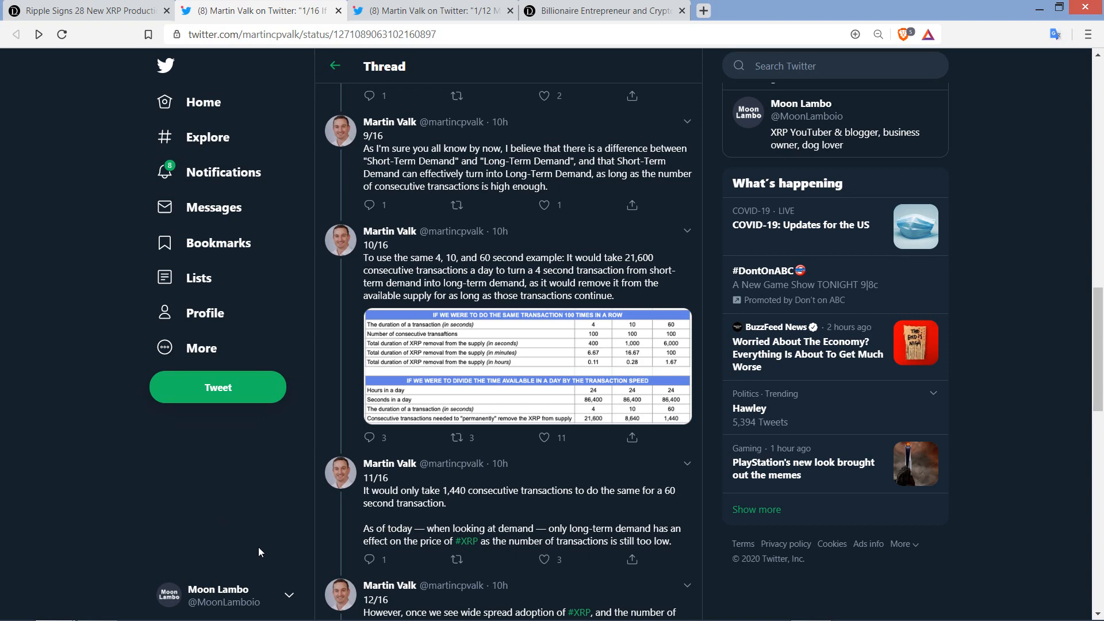
pyautogui.click(478, 366)
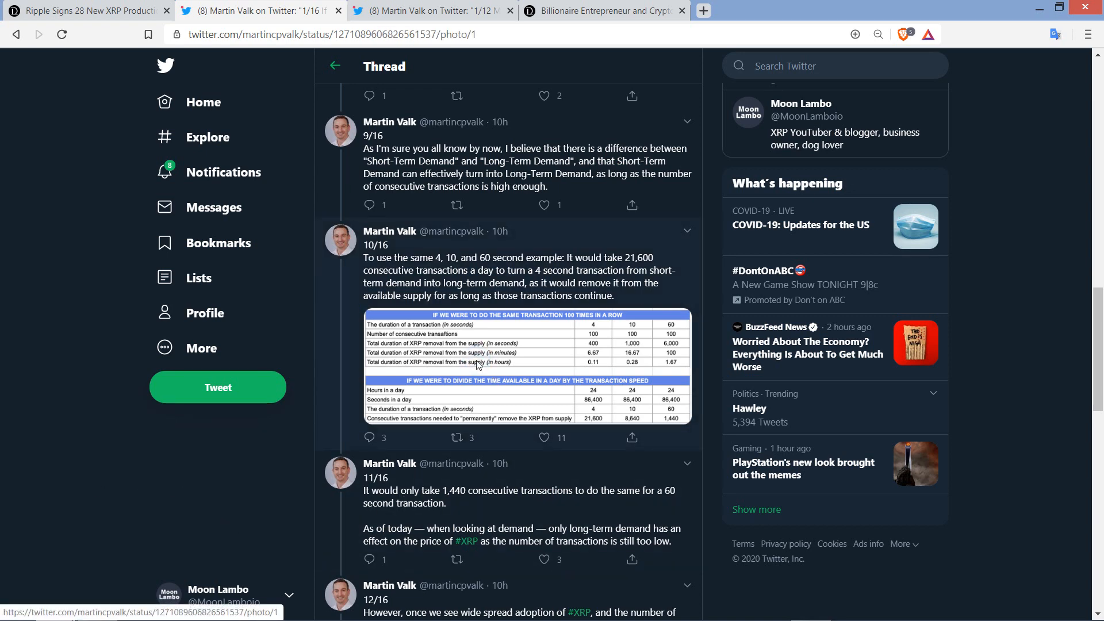
pyautogui.click(526, 366)
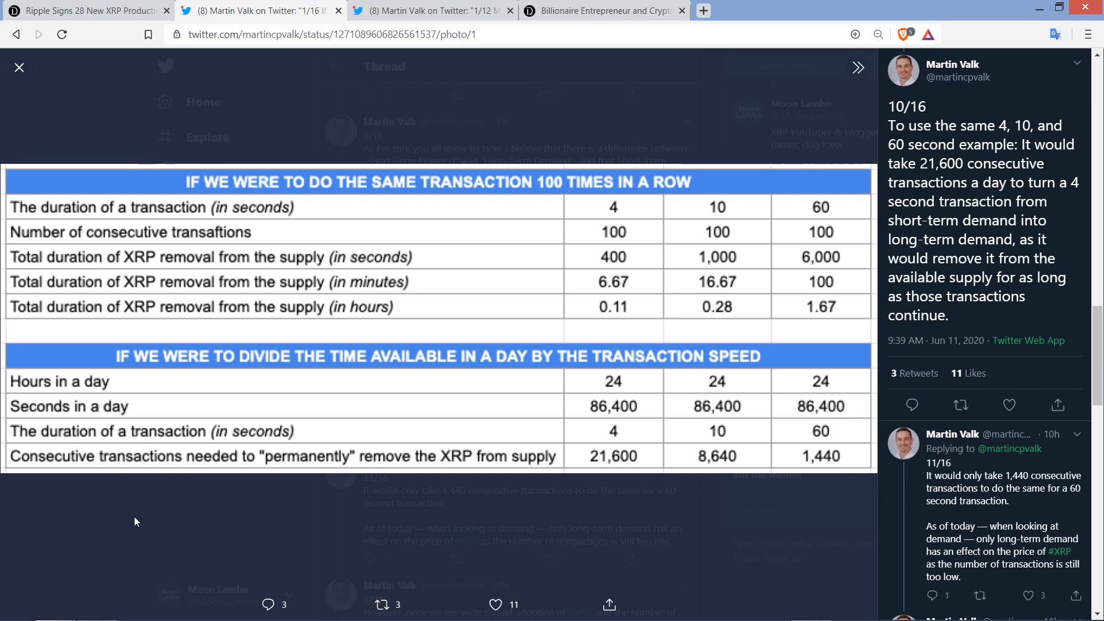
pyautogui.click(20, 67)
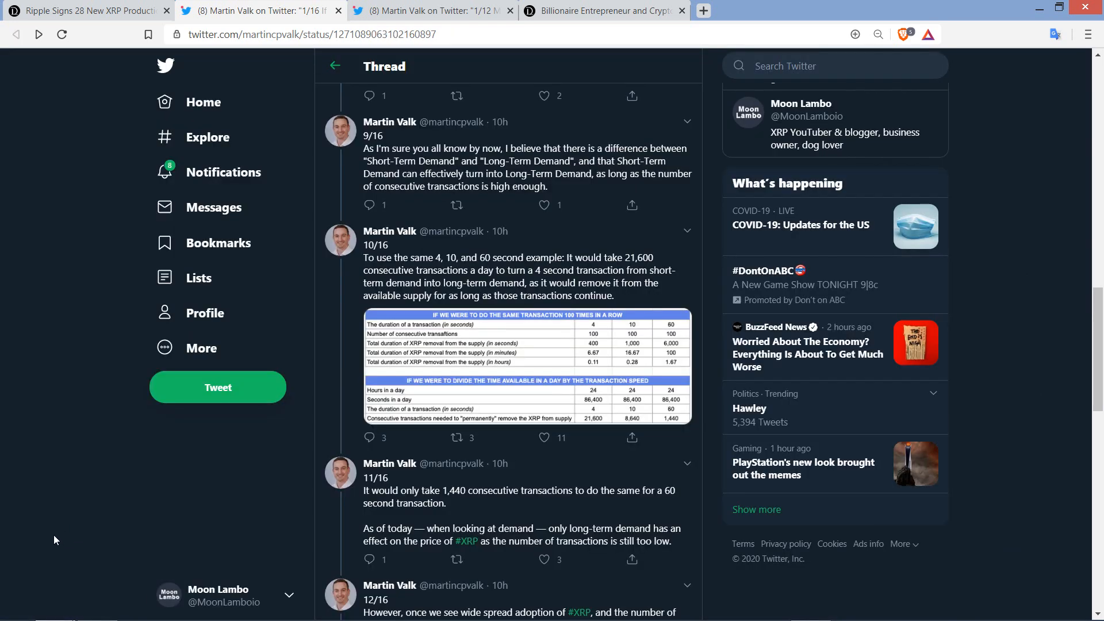
# Scroll until tweets 11/16 to 13/16 on short-term demand turning long-term are fully visible.
pyautogui.scroll(-3)
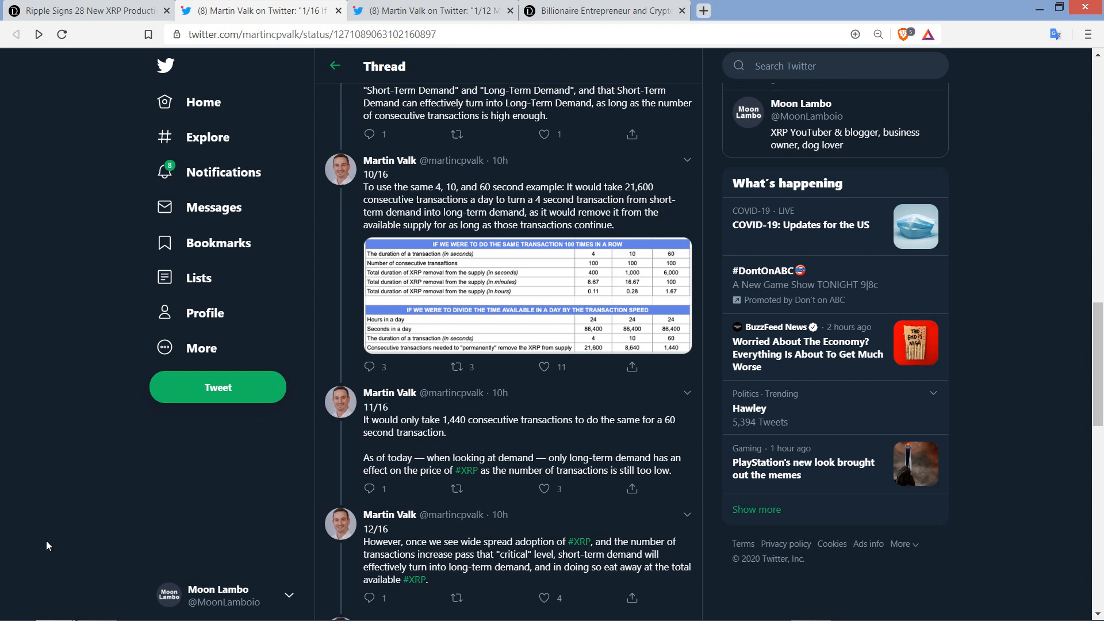
pyautogui.scroll(-3)
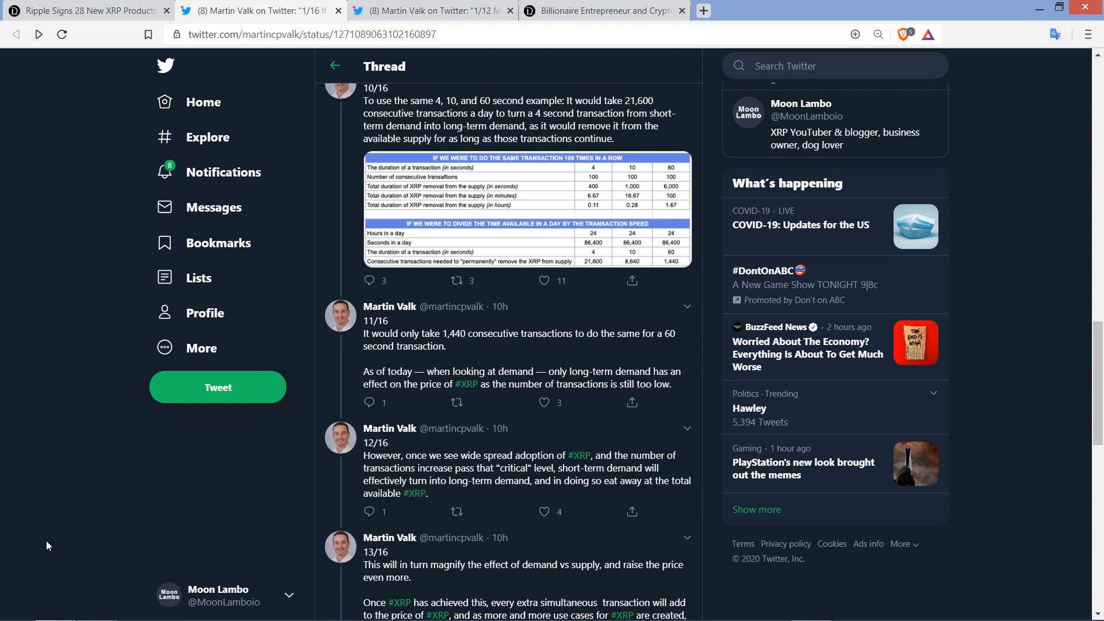
pyautogui.scroll(-3)
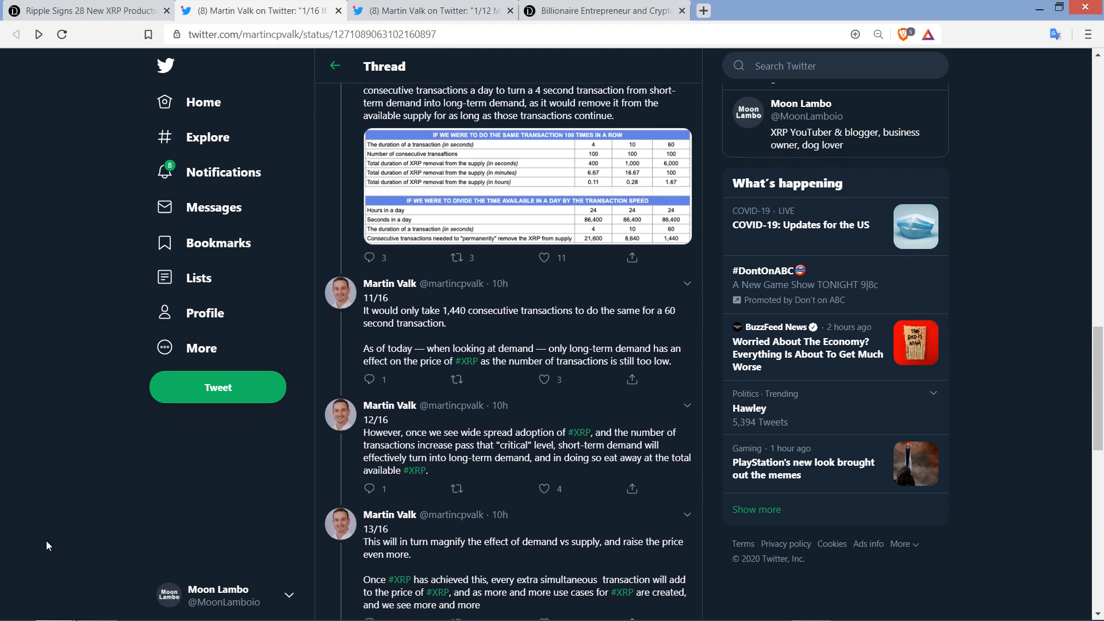
pyautogui.scroll(-3)
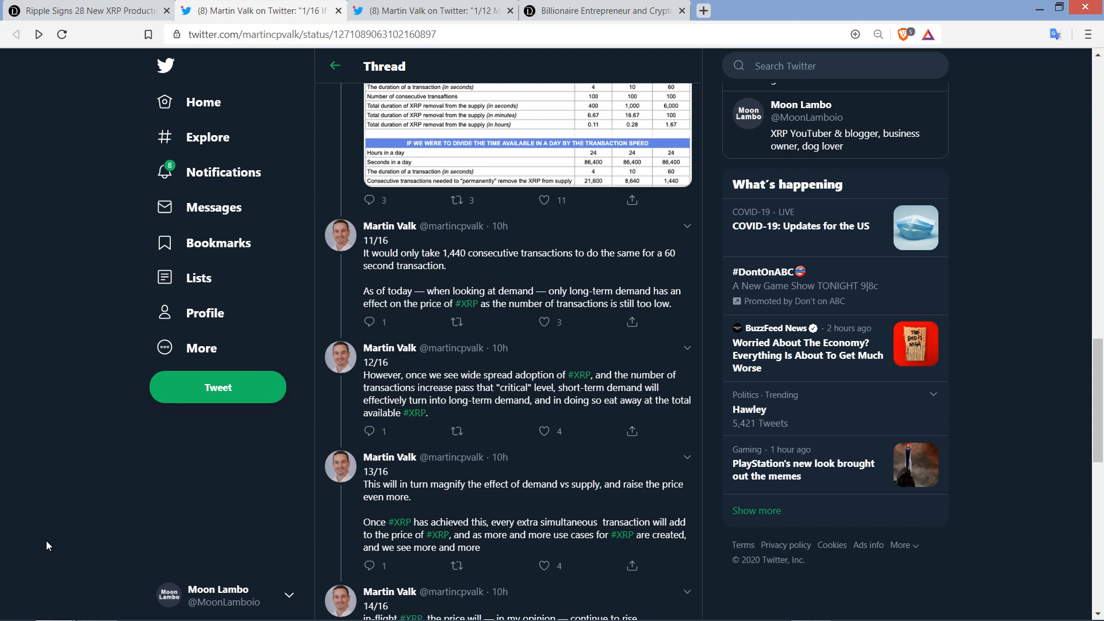
pyautogui.scroll(-3)
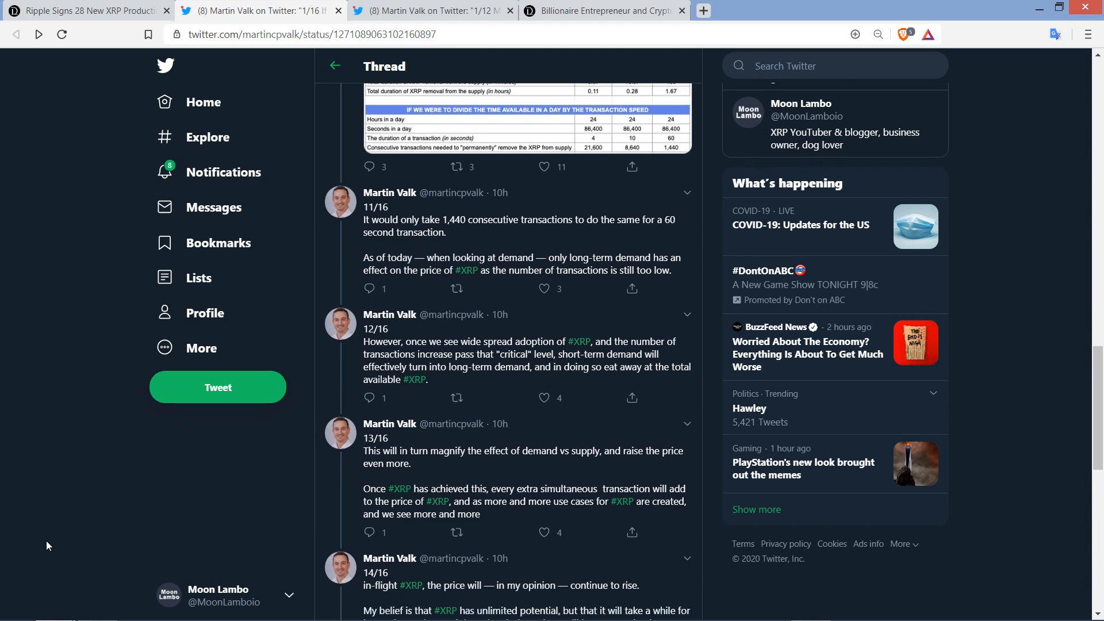
# Scroll past 14/16 and 15/16 to the final 16/16 tweet and the escrow-release reply beneath it.
pyautogui.scroll(-3)
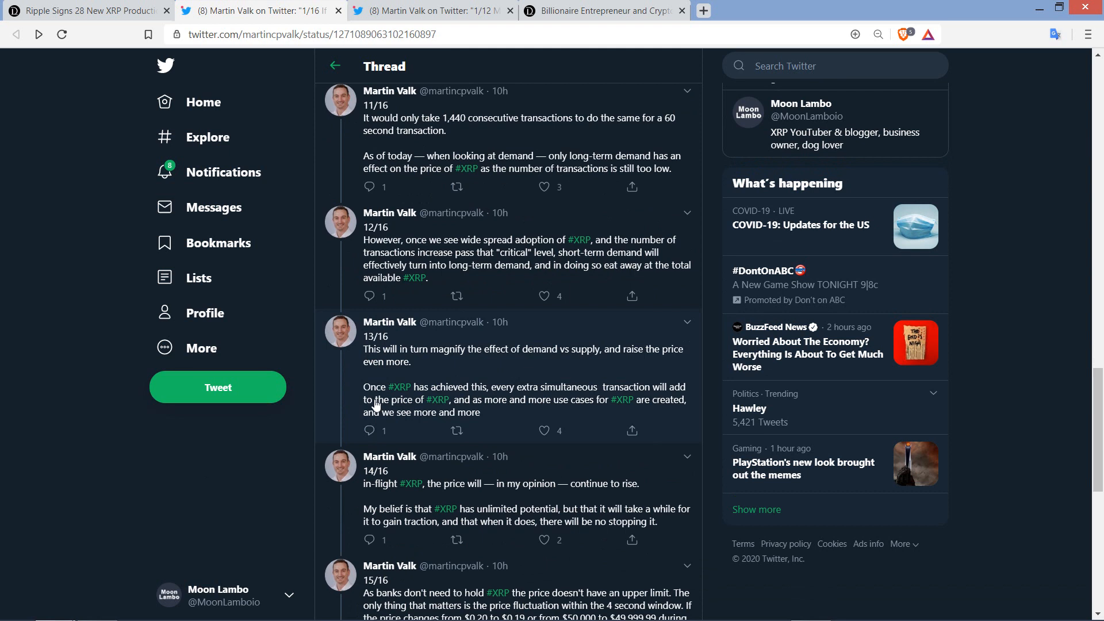
pyautogui.moveTo(375, 361)
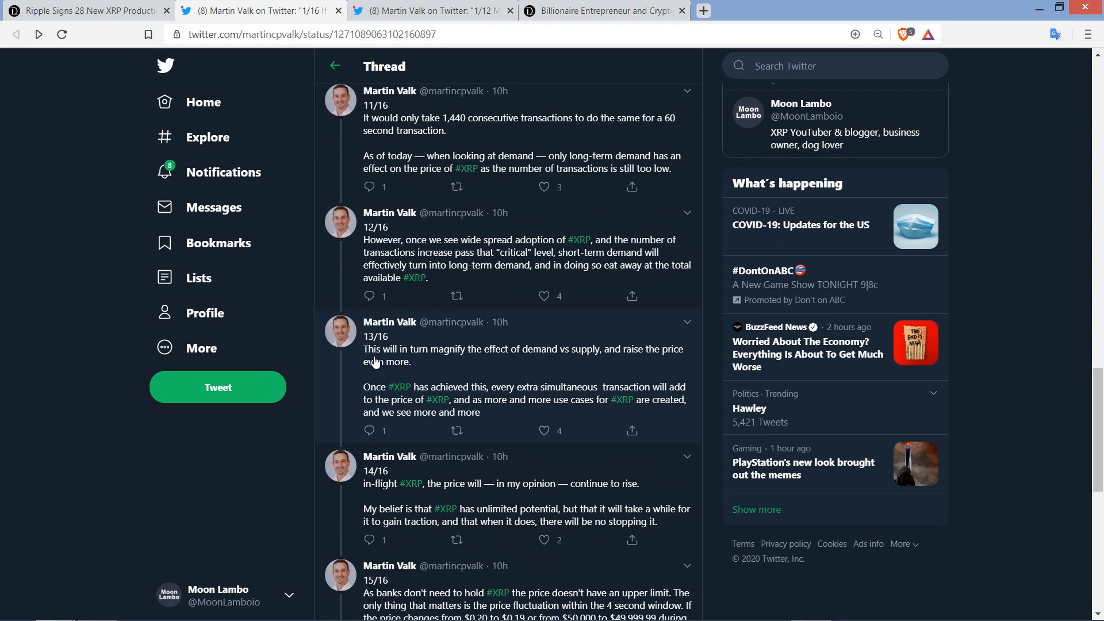
pyautogui.moveTo(382, 355)
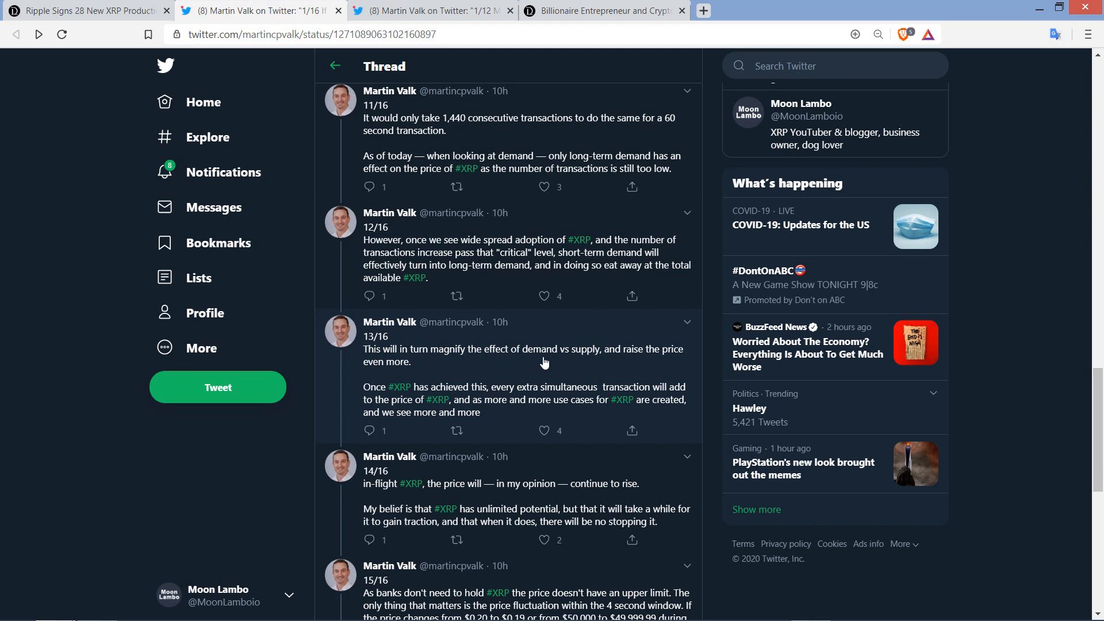
pyautogui.moveTo(541, 365)
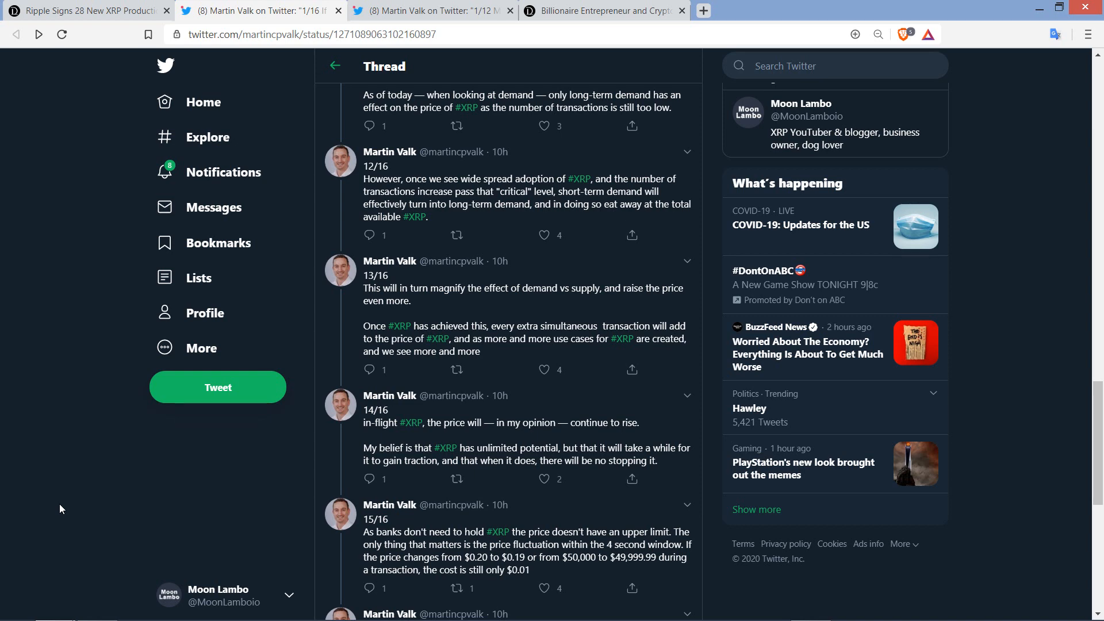
pyautogui.scroll(-3)
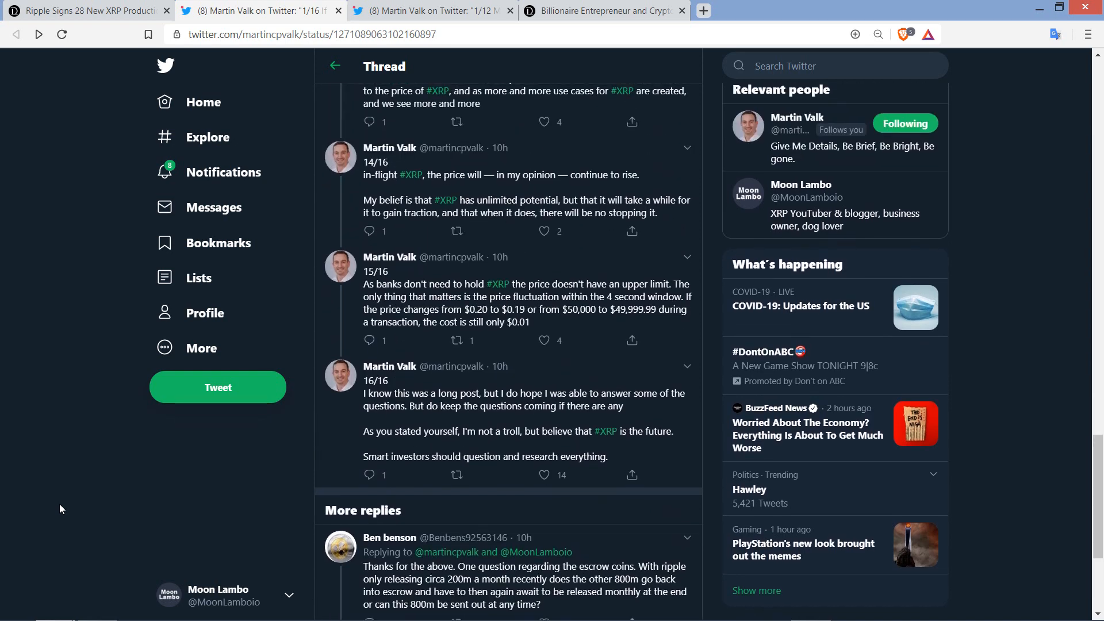
pyautogui.scroll(-3)
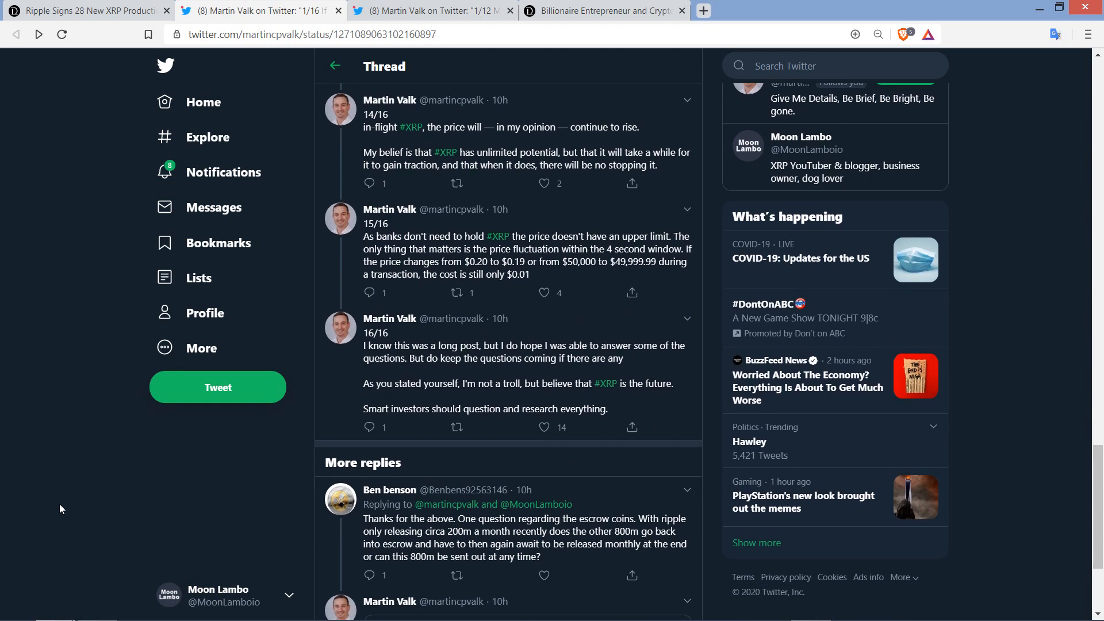